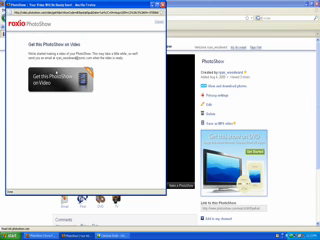
Close the 'Get this PhotoShow on Video' confirmation popup to return to the show page.
click(44, 20)
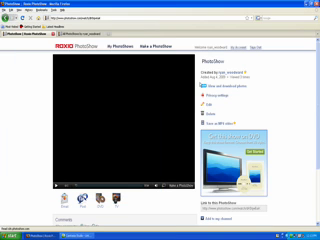
Scroll down the show page to reveal the Comments section and Add a Comment box.
scroll(down, 3)
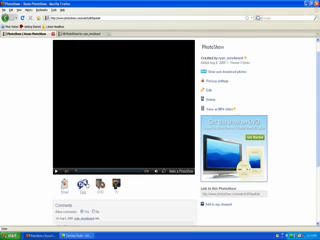
scroll(down, 3)
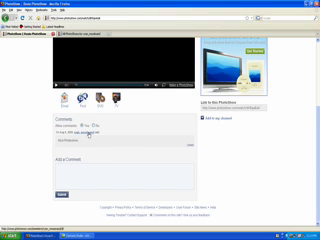